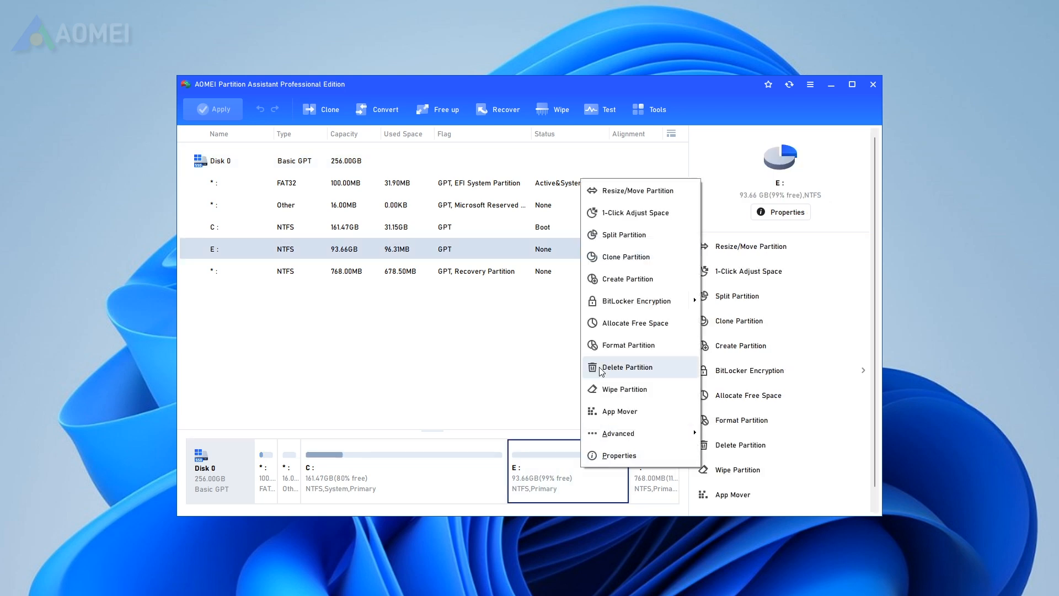
Bring up the Resize/Move Partition dialog for the 93.66 GB E: partition.
{"action": "left_click", "coordinate": [635, 189]}
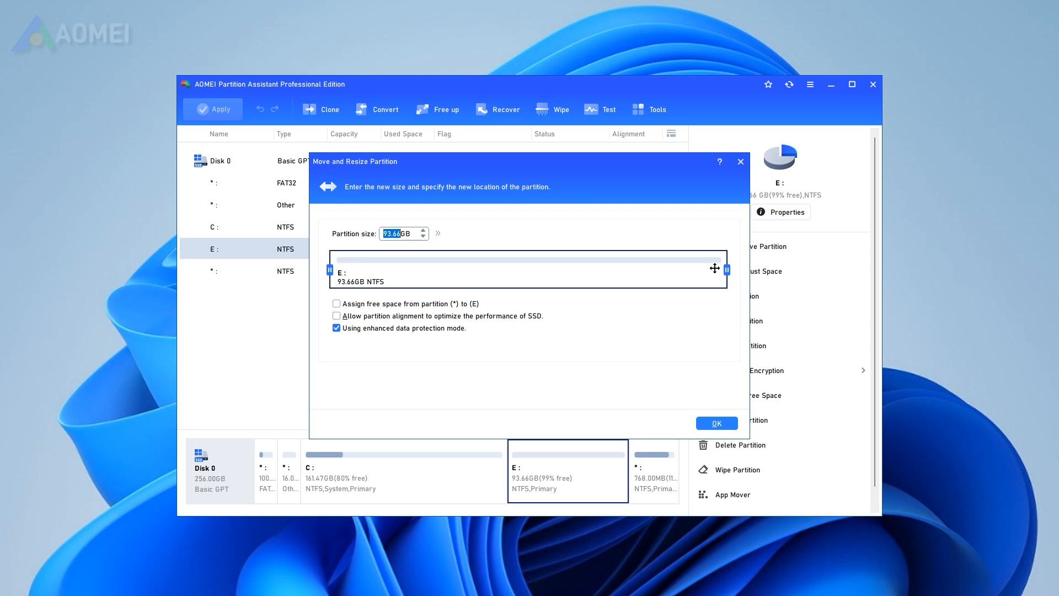
Drag E:'s right handle to shrink it to 86.21 GB, leaving 7.45 GB unallocated.
{"action": "left_click_drag", "start_coordinate": [726, 270], "coordinate": [626, 271]}
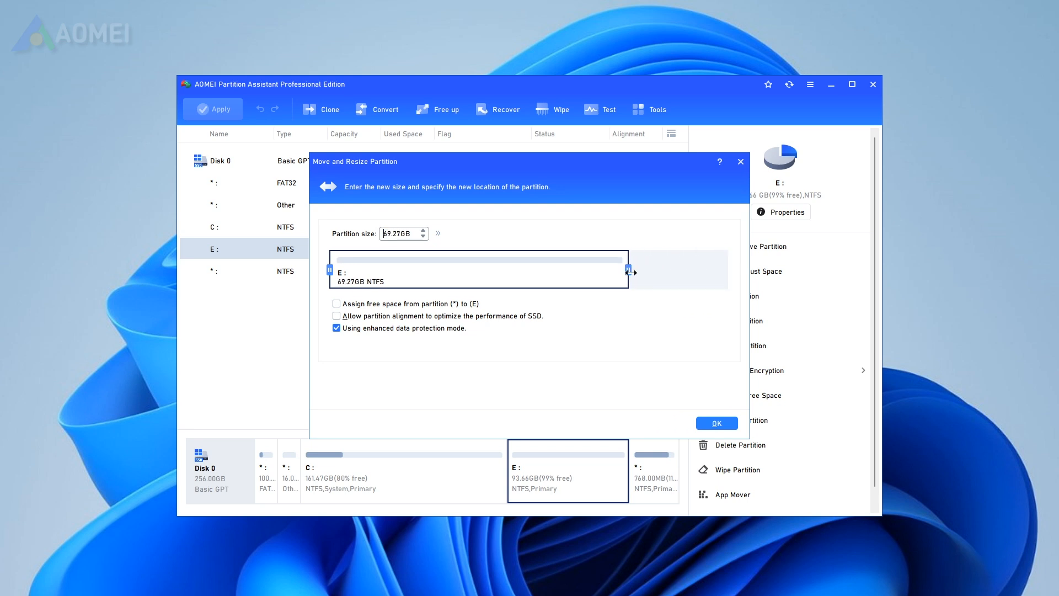
{"action": "left_click_drag", "start_coordinate": [630, 272], "coordinate": [723, 271]}
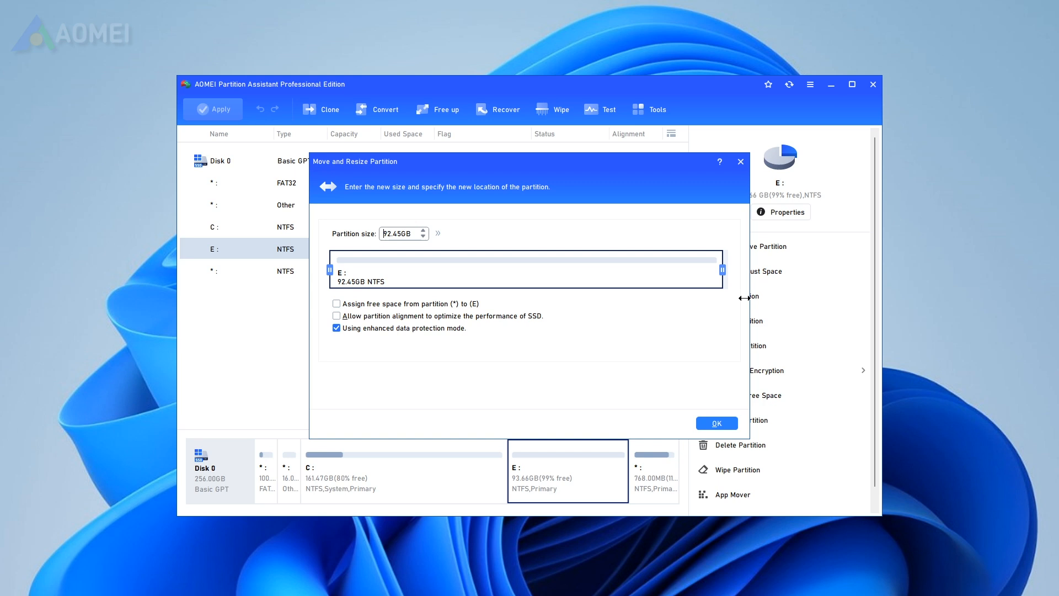
{"action": "left_click_drag", "start_coordinate": [721, 269], "coordinate": [728, 269]}
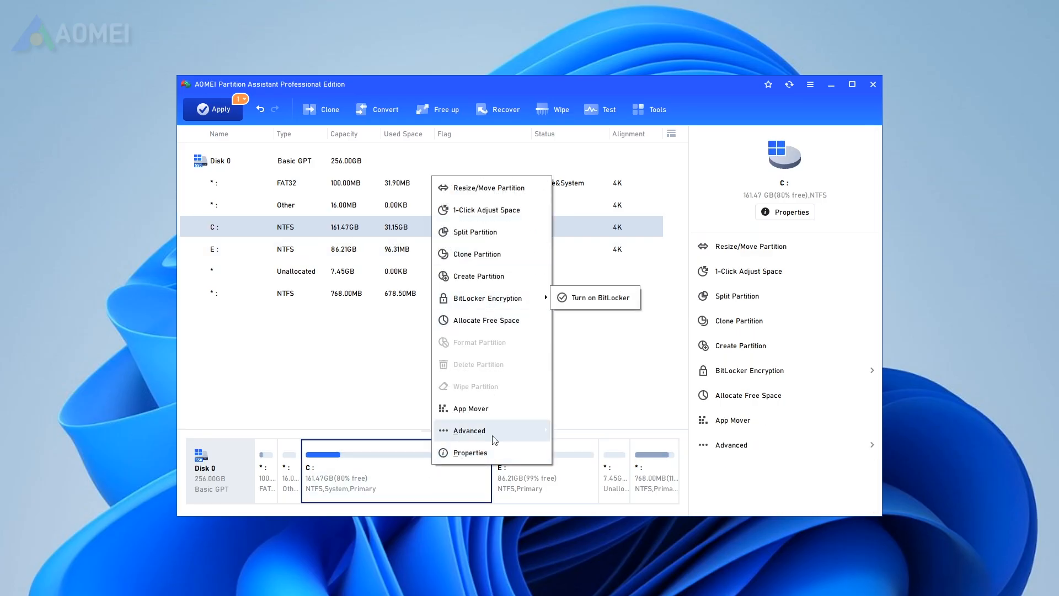
{"action": "mouse_move", "coordinate": [469, 430]}
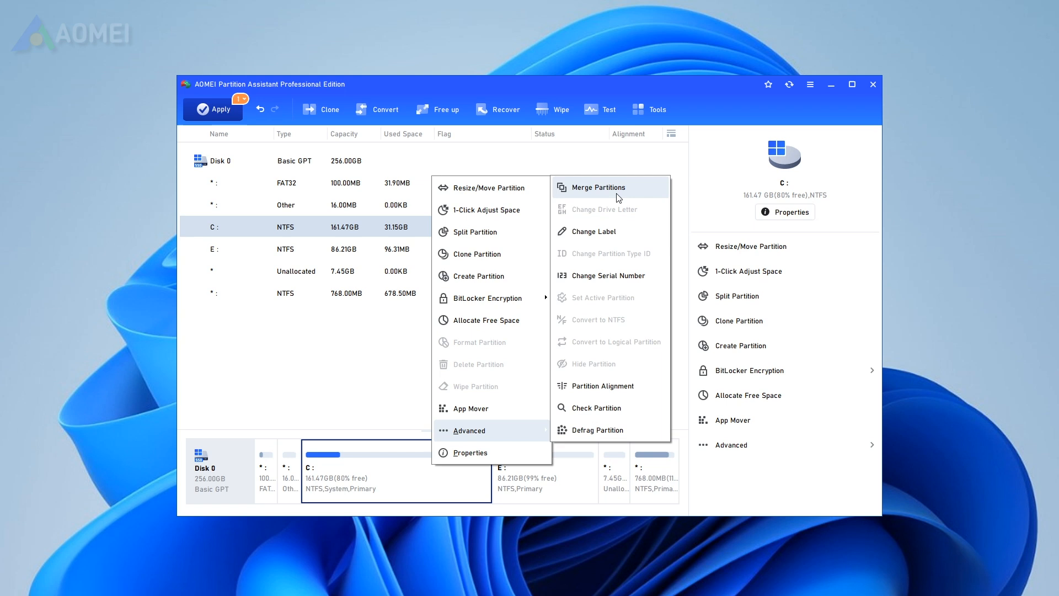
Start Merge Partitions on C: from its Advanced menu.
{"action": "left_click", "coordinate": [596, 187]}
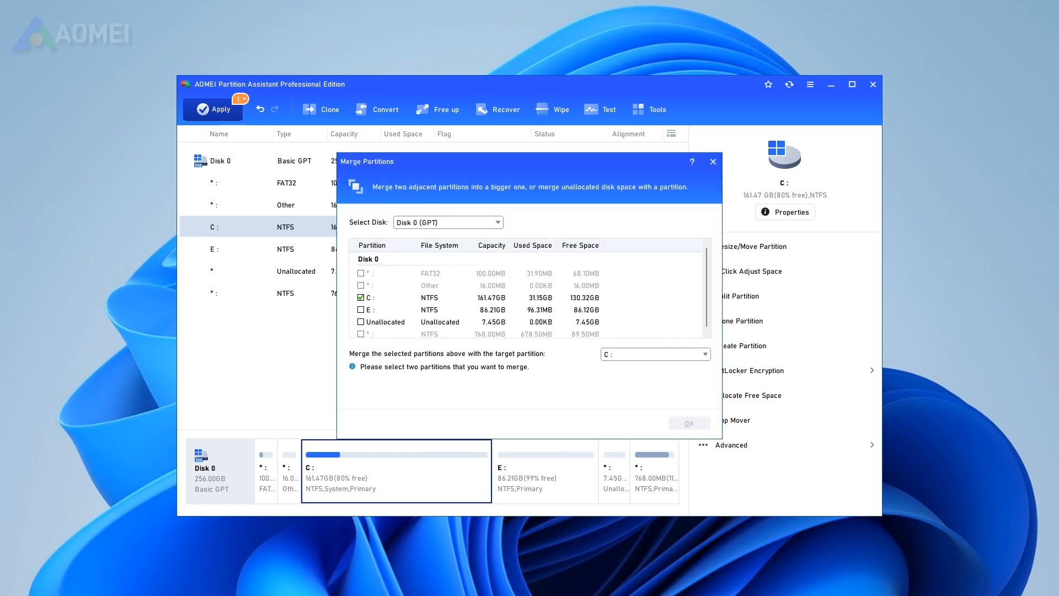
{"action": "mouse_move", "coordinate": [395, 412]}
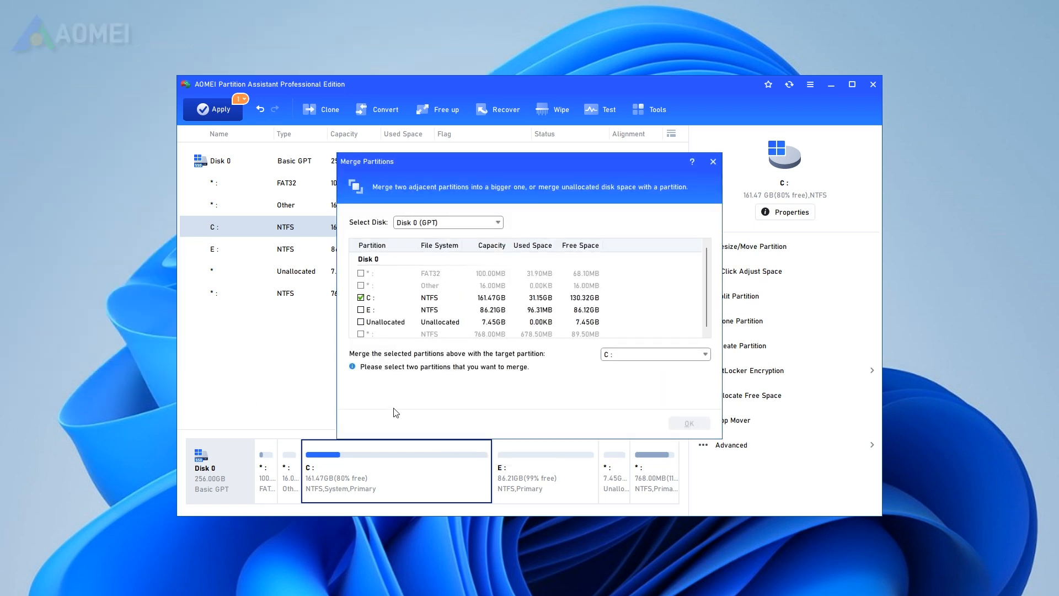
Merge the 7.45 GB unallocated space into C:, making it 547.04 GB pending.
{"action": "left_click", "coordinate": [359, 321]}
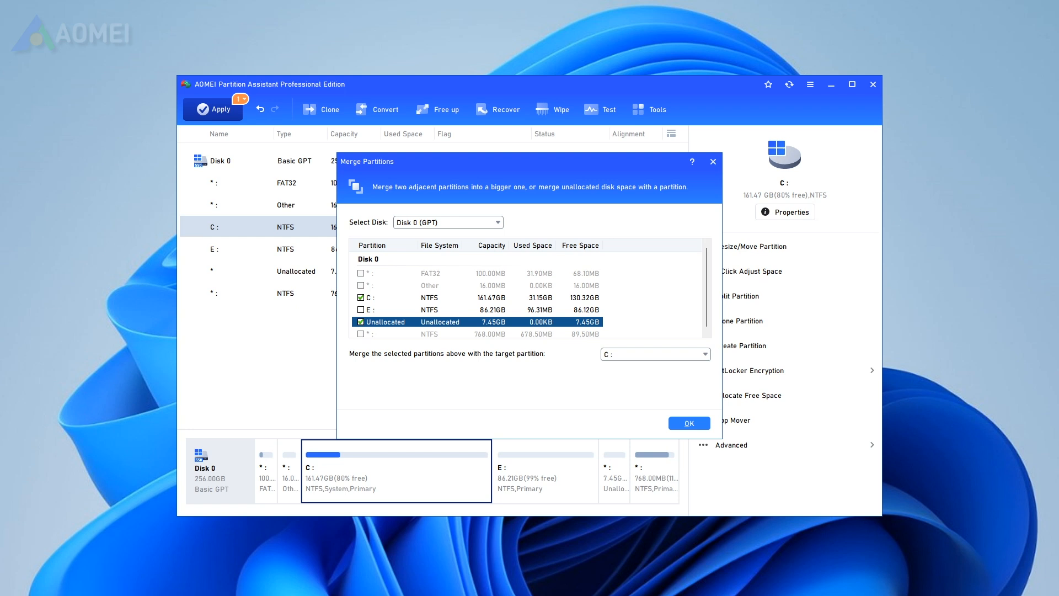
{"action": "left_click", "coordinate": [687, 422]}
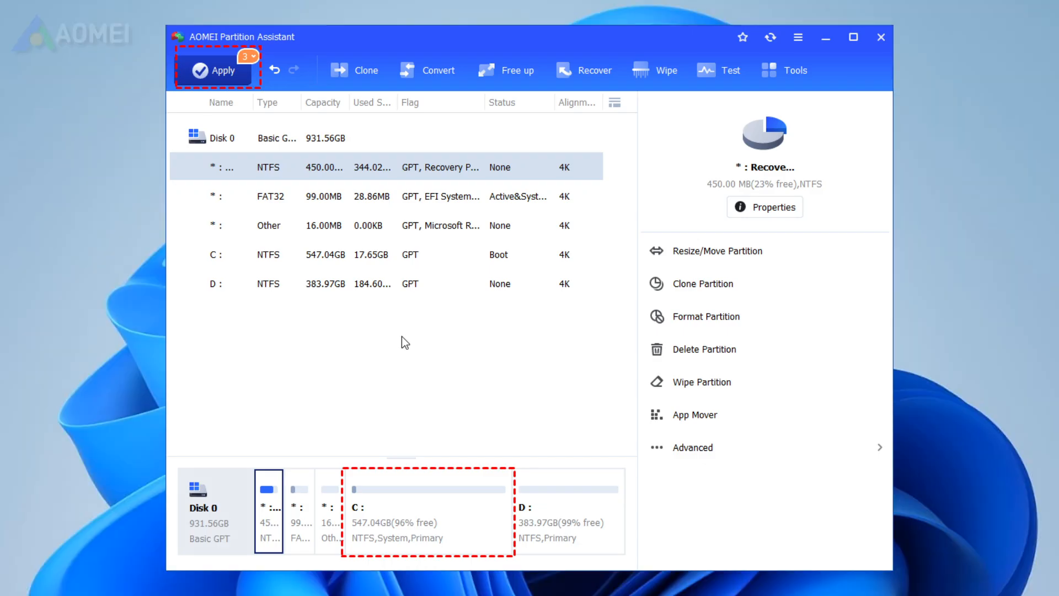